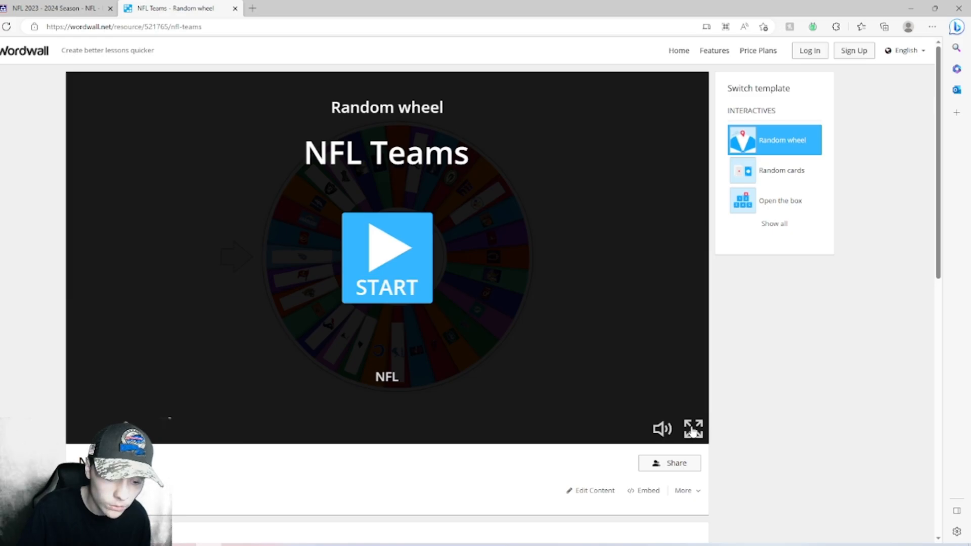
Step: Show the NFL Teams random wheel activity full screen
left_click(693, 429)
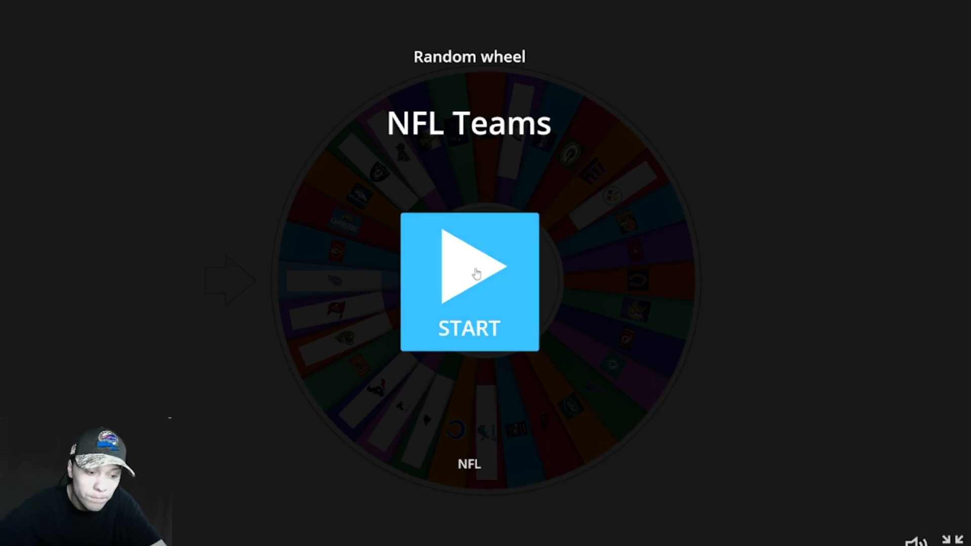
Step: Start the NFL Teams wheel and spin it to pick a random team
left_click(470, 282)
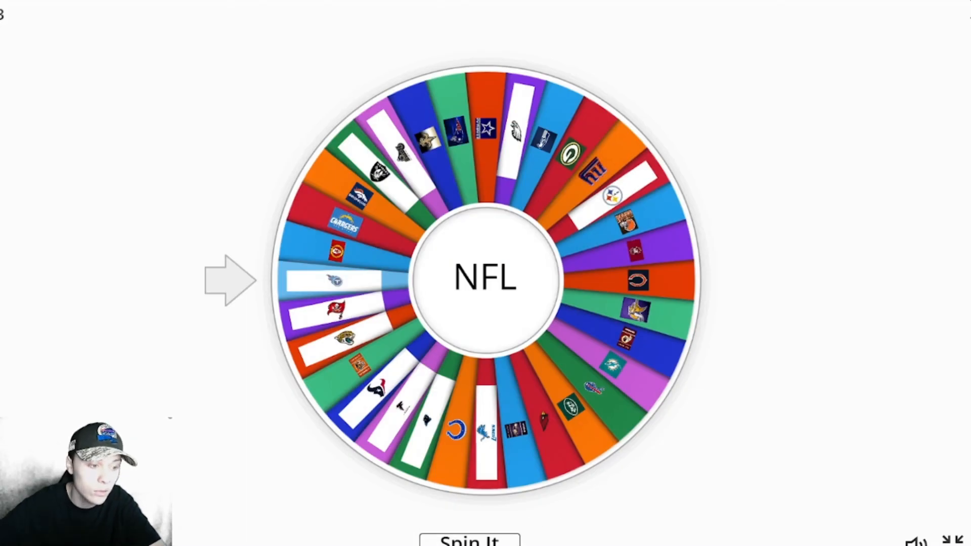
left_click(473, 539)
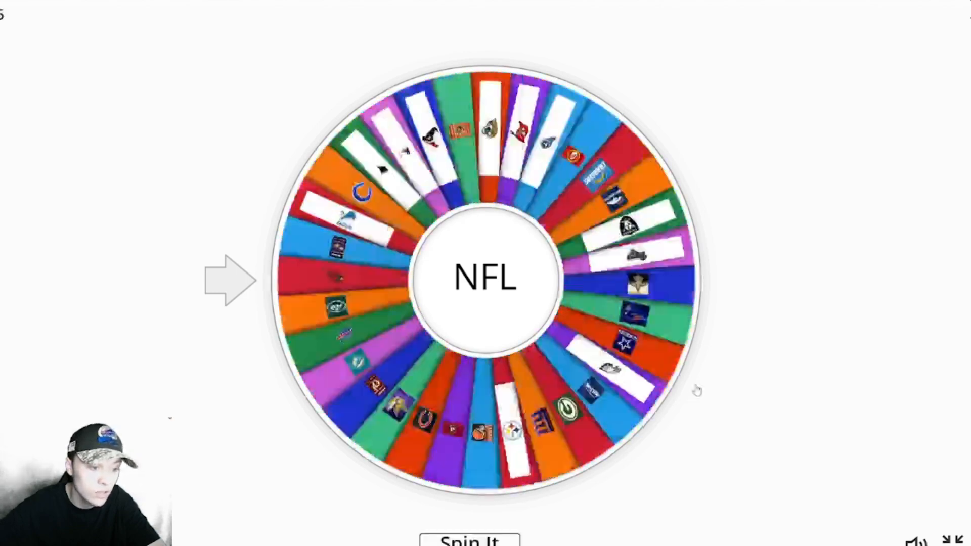
left_click(474, 539)
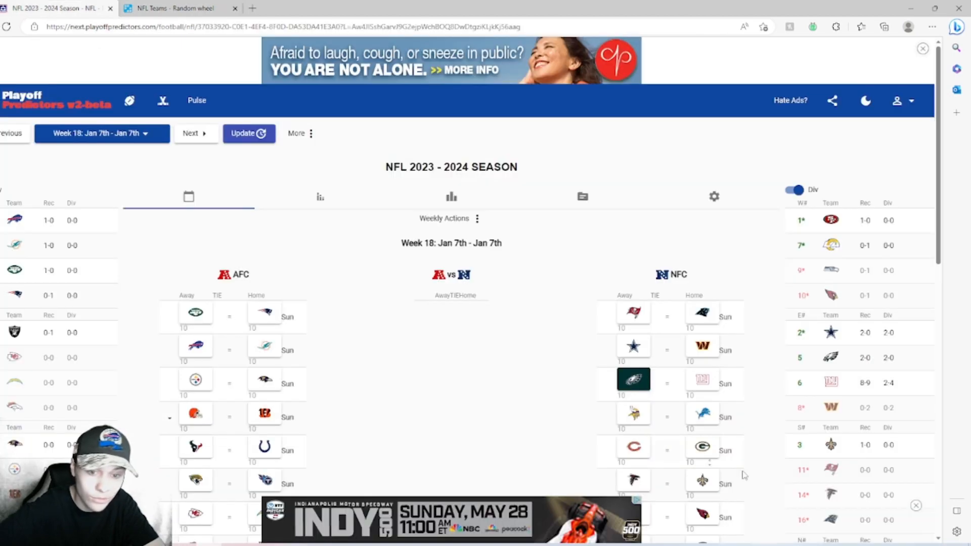
Step: Scroll through the Los Angeles Rams 2023 week-by-week schedule
scroll("down", 3)
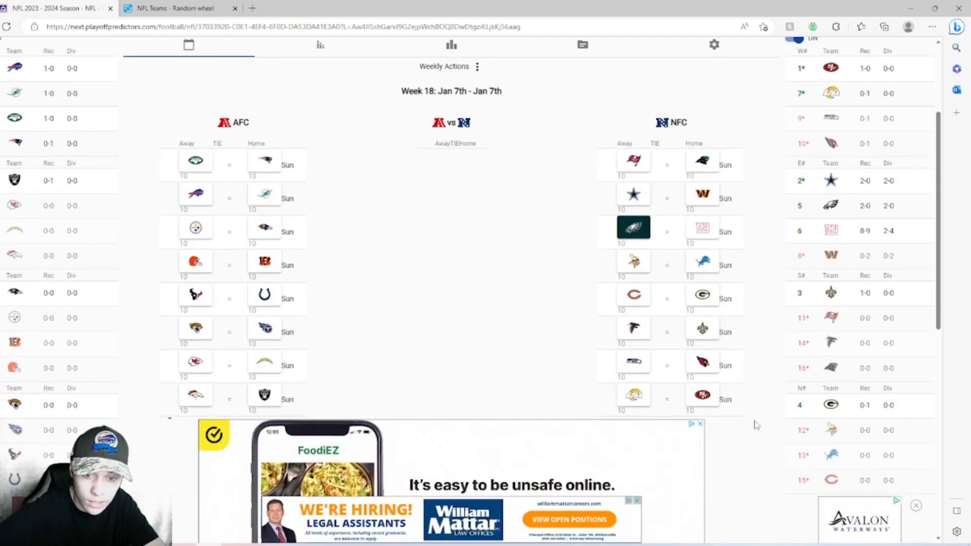
scroll("down", 3)
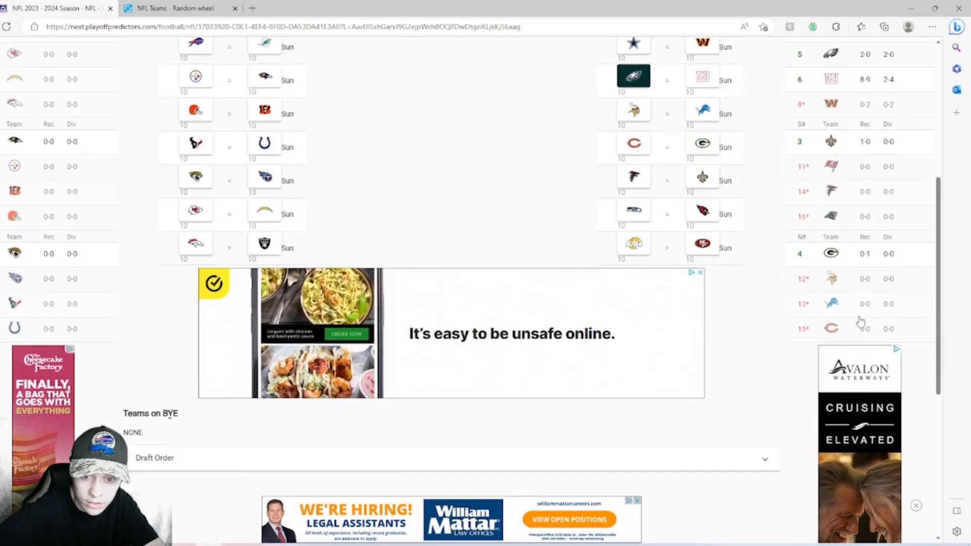
scroll("up", 3)
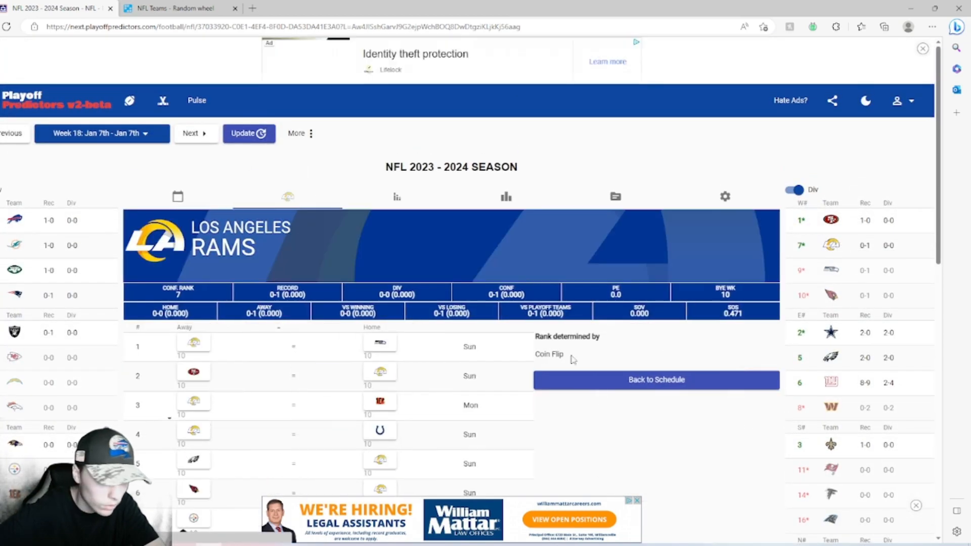
scroll("down", 3)
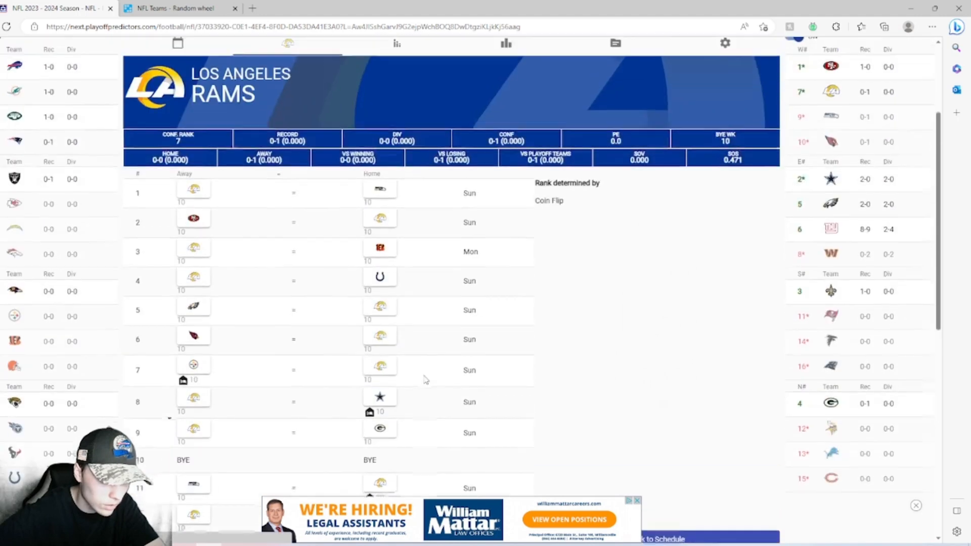
scroll("down", 3)
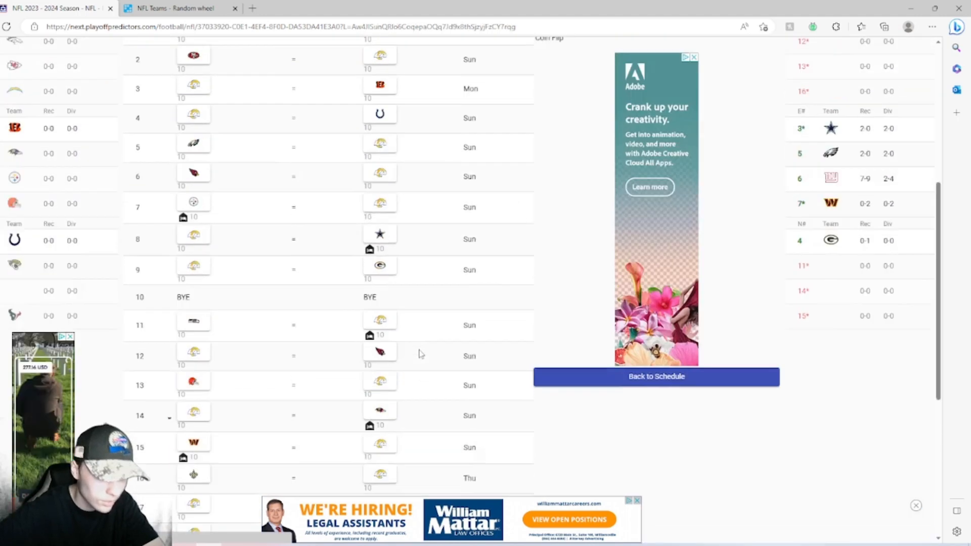
scroll("down", 3)
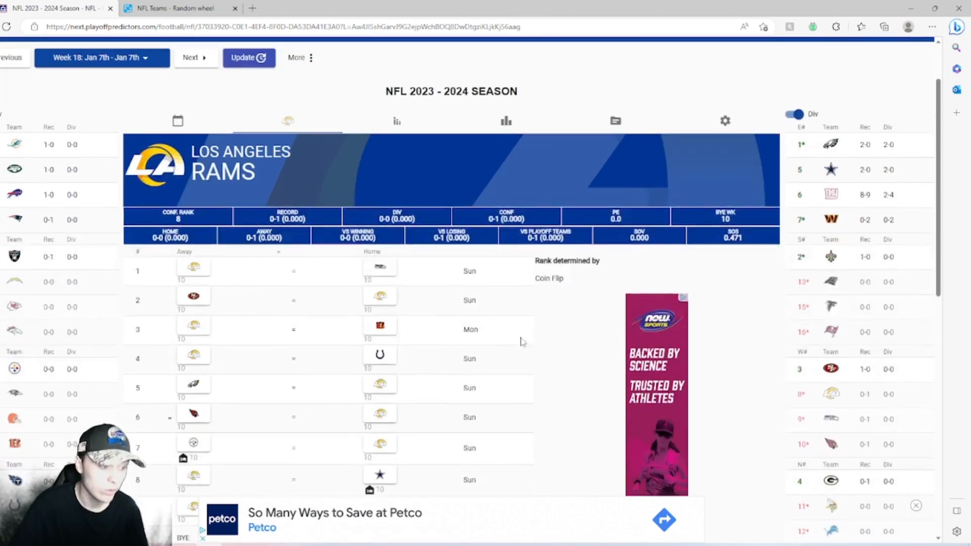
mouse_move(468, 271)
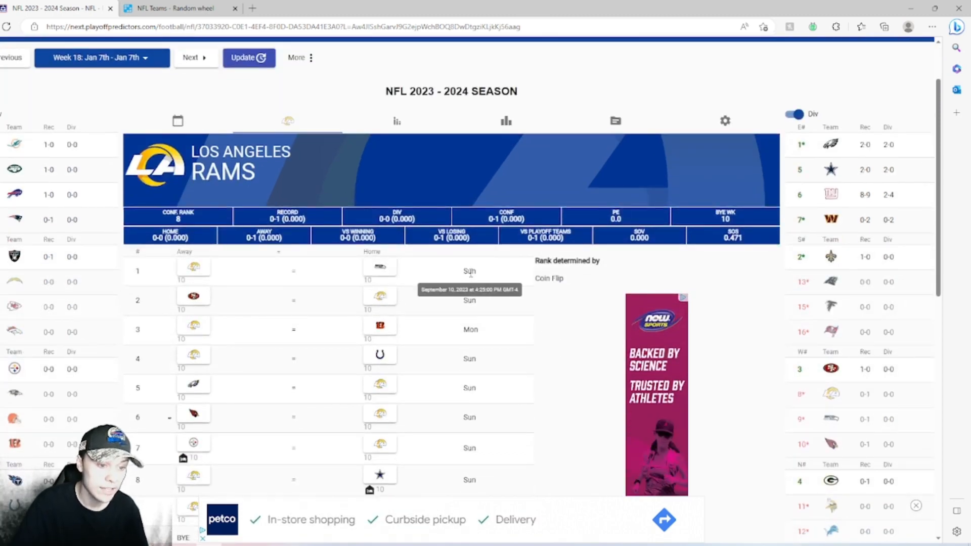
mouse_move(553, 320)
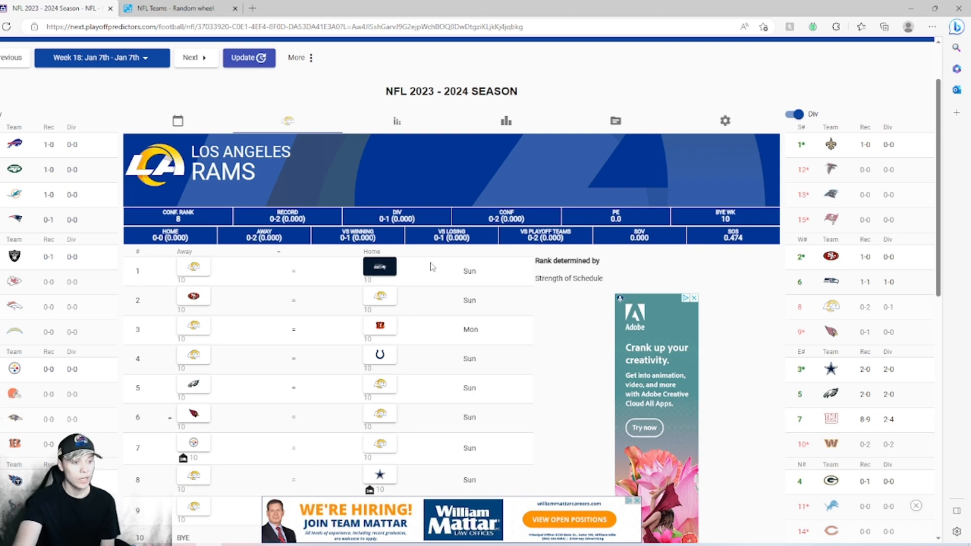
mouse_move(293, 300)
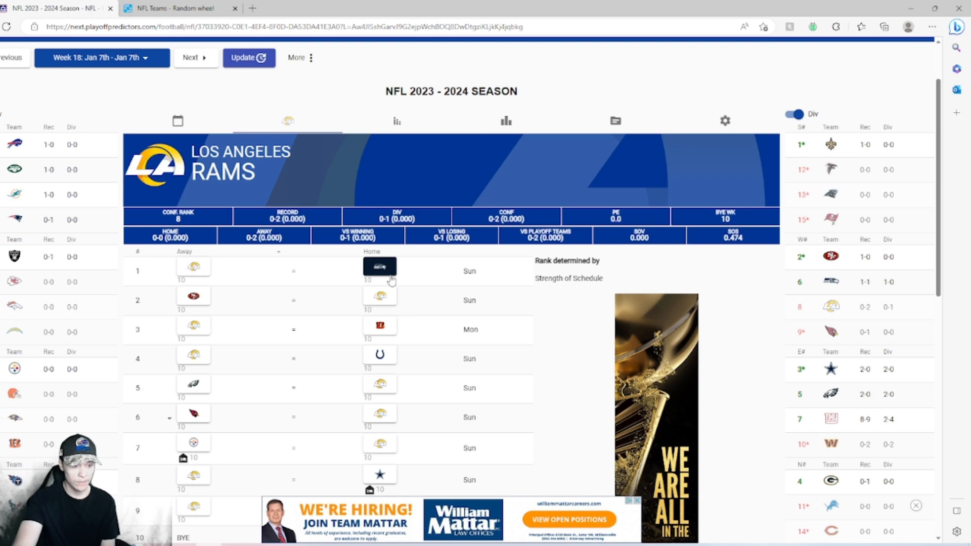
mouse_move(258, 275)
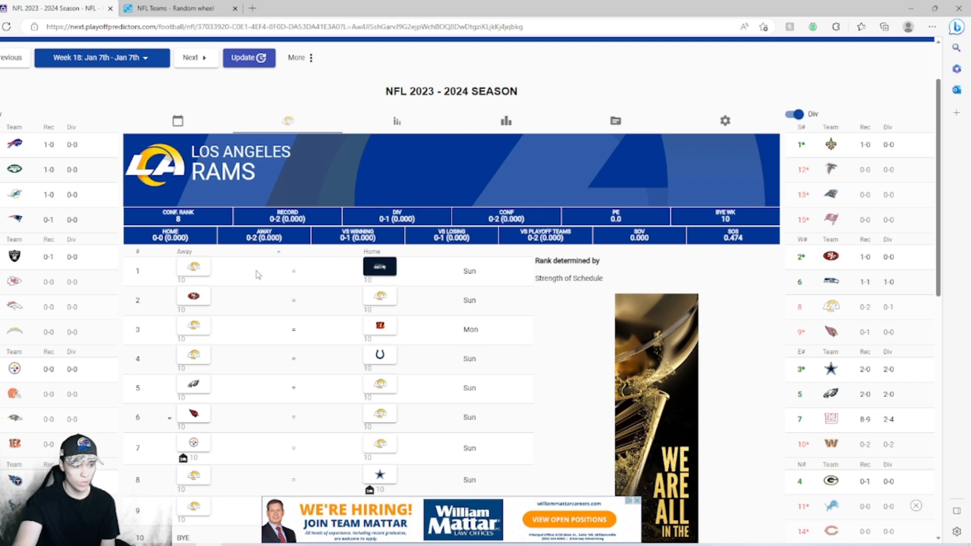
mouse_move(253, 316)
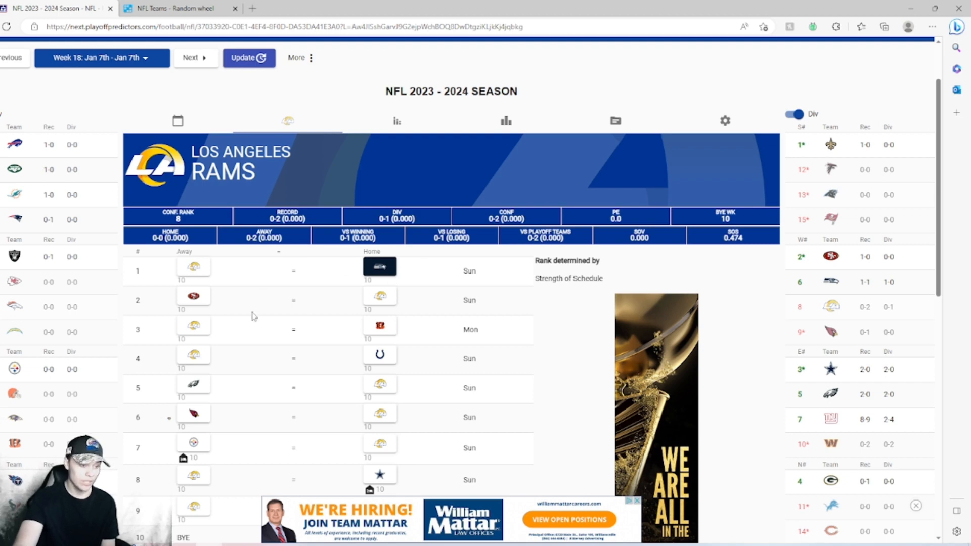
mouse_move(263, 315)
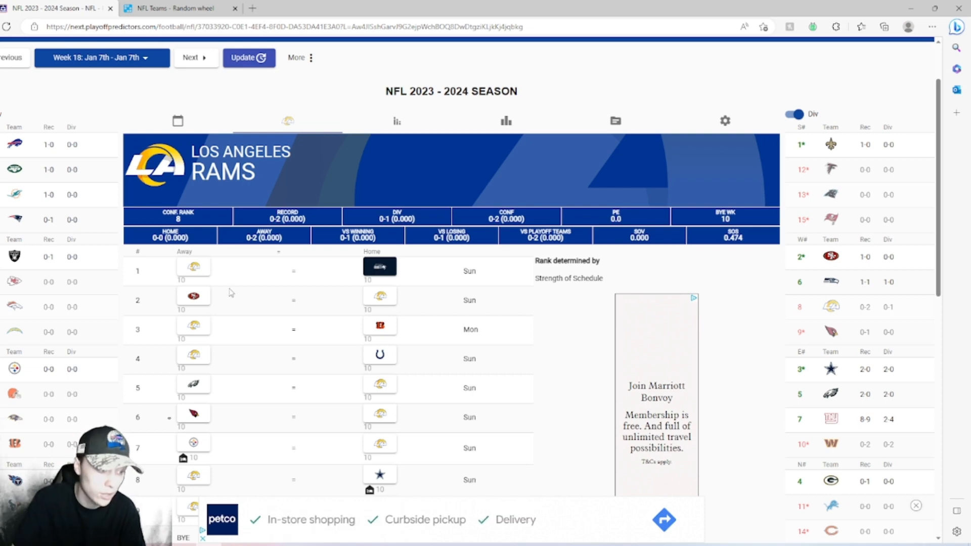
Step: Pick the 49ers to beat the Rams in week 2, dropping Los Angeles to 0-3
left_click(193, 296)
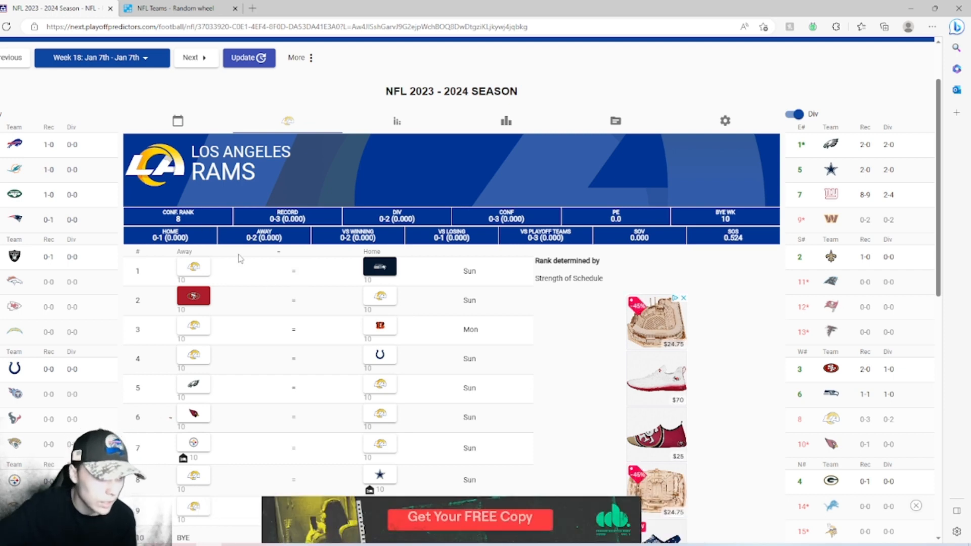
Step: Scroll down the Rams schedule to the week 3 Bengals game
scroll("down", 3)
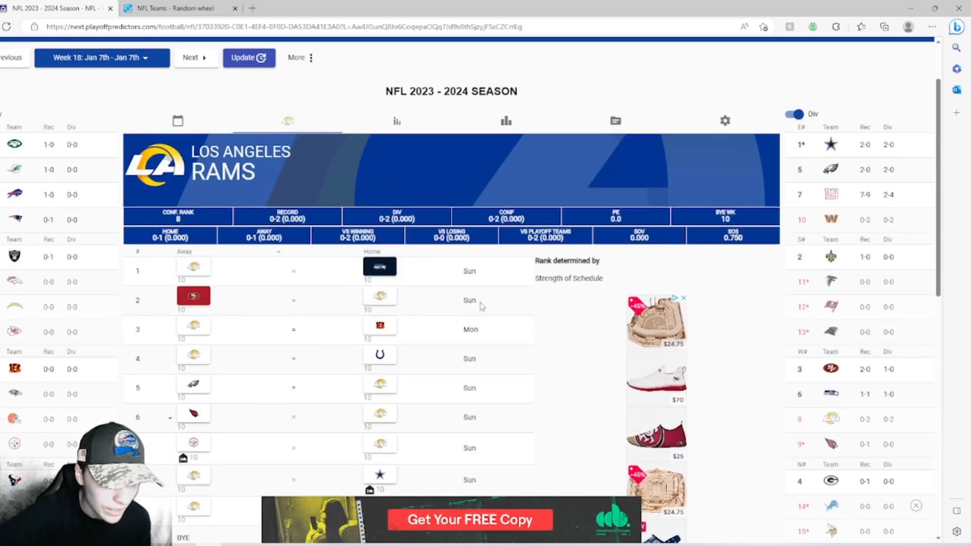
mouse_move(467, 302)
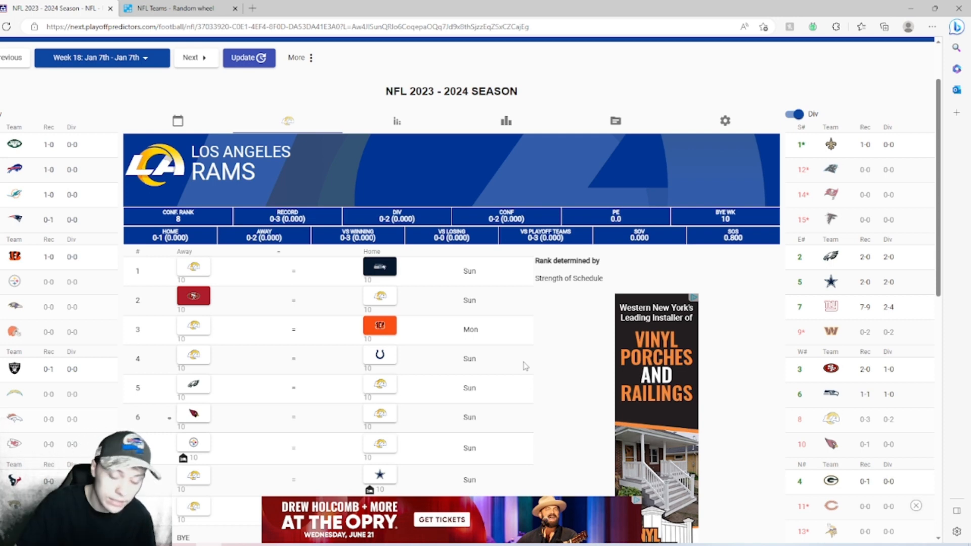
Step: Pick the Rams to beat the Colts and the Cardinals in week 6, reaching 2-4
left_click(193, 355)
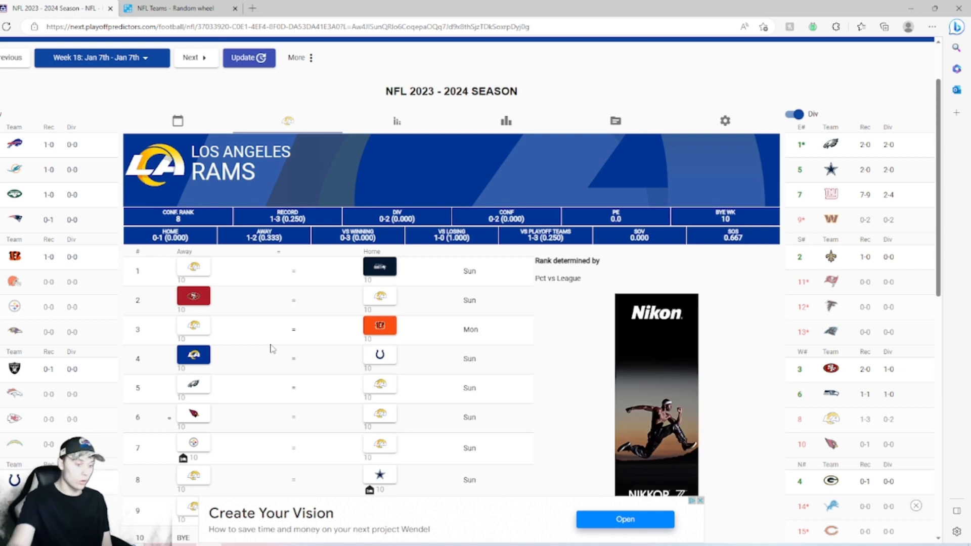
scroll("down", 3)
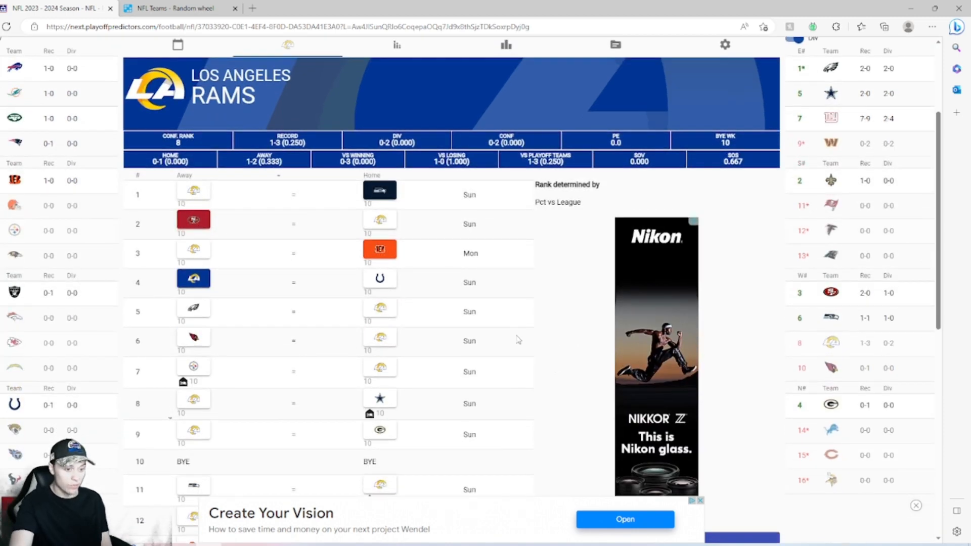
mouse_move(469, 312)
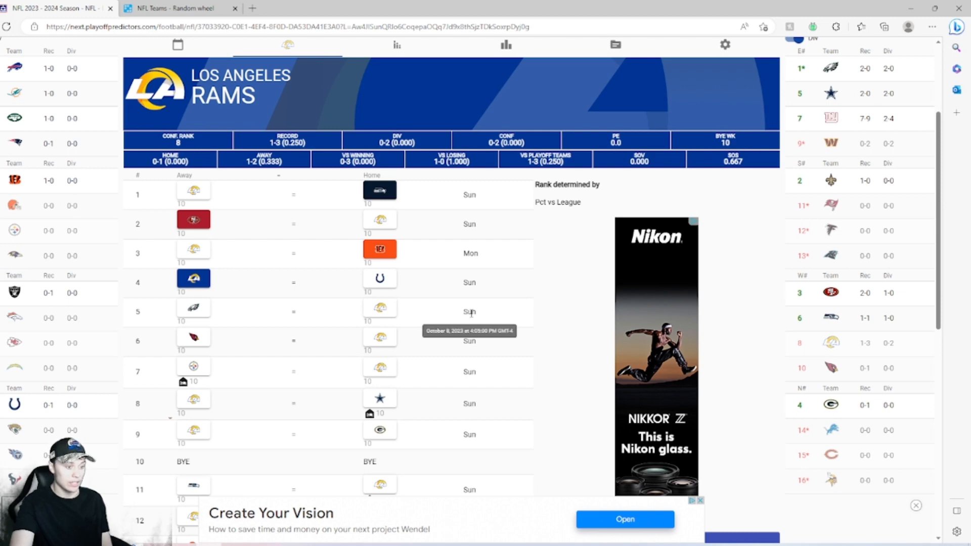
mouse_move(542, 320)
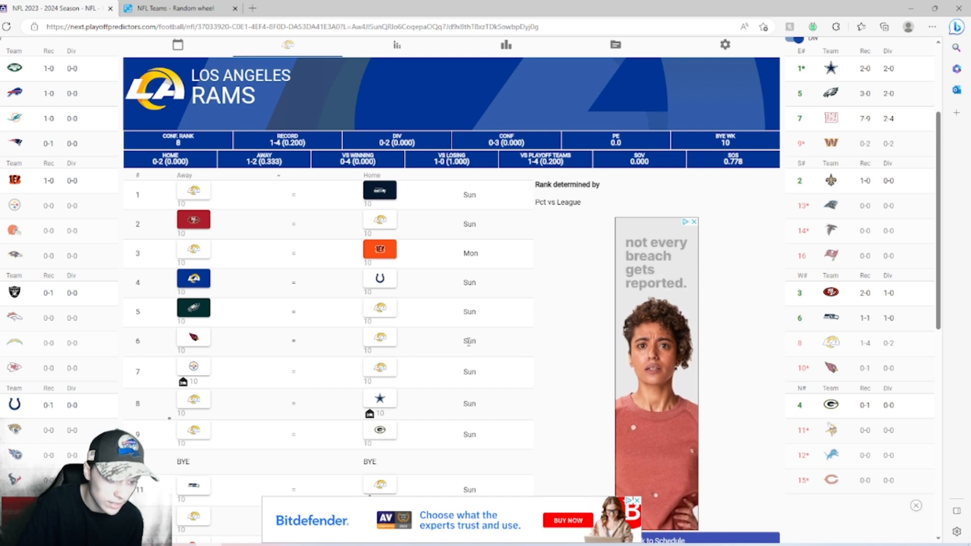
mouse_move(504, 344)
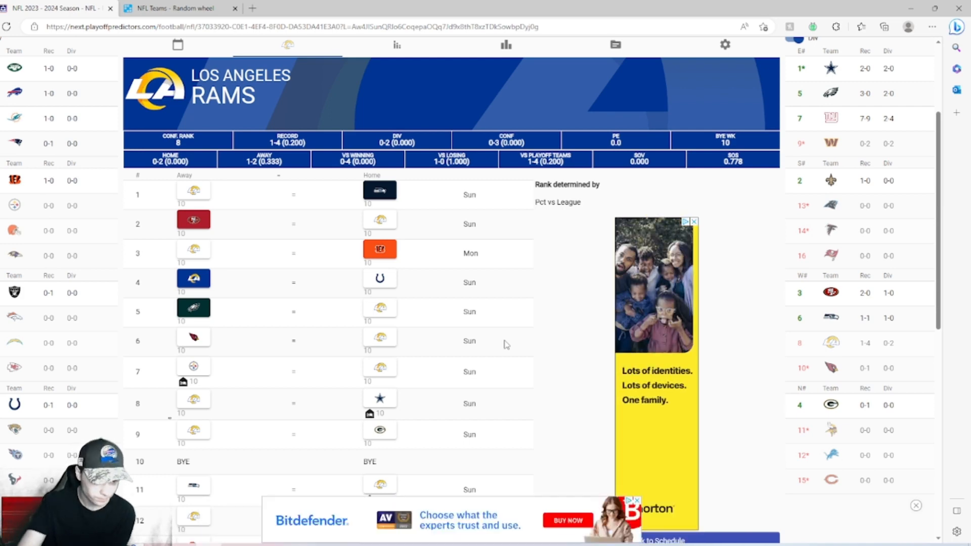
left_click(379, 336)
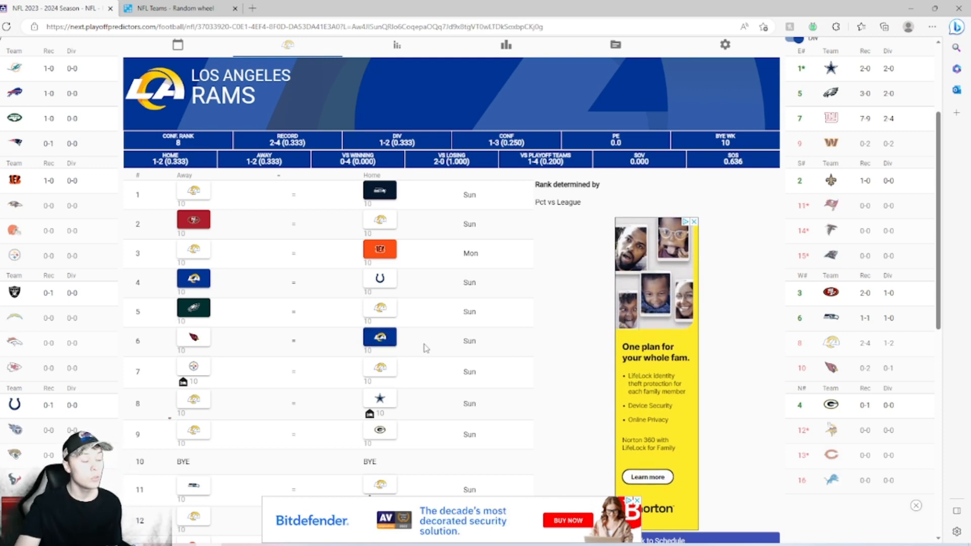
Step: Pick the Rams to beat the Steelers at home in week 7, improving to 3-4
scroll("down", 3)
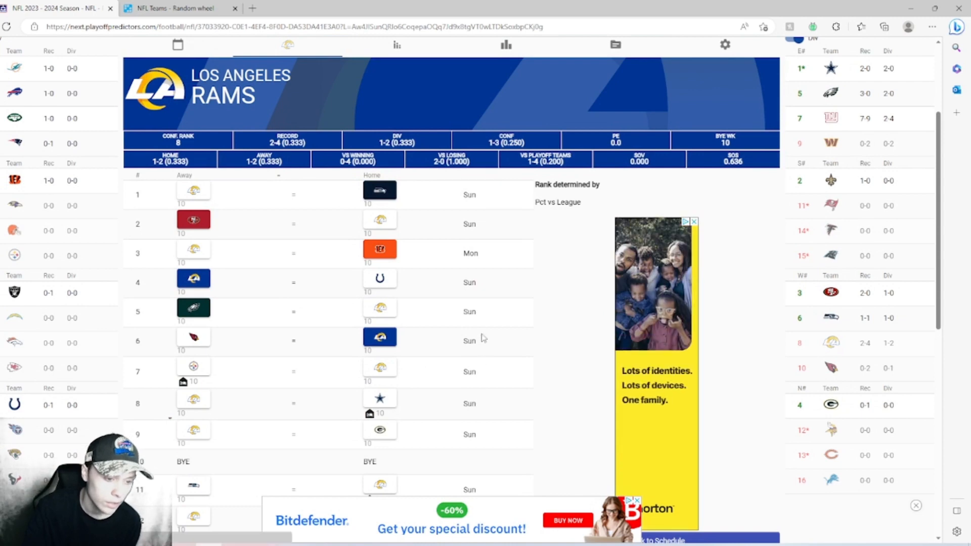
mouse_move(583, 388)
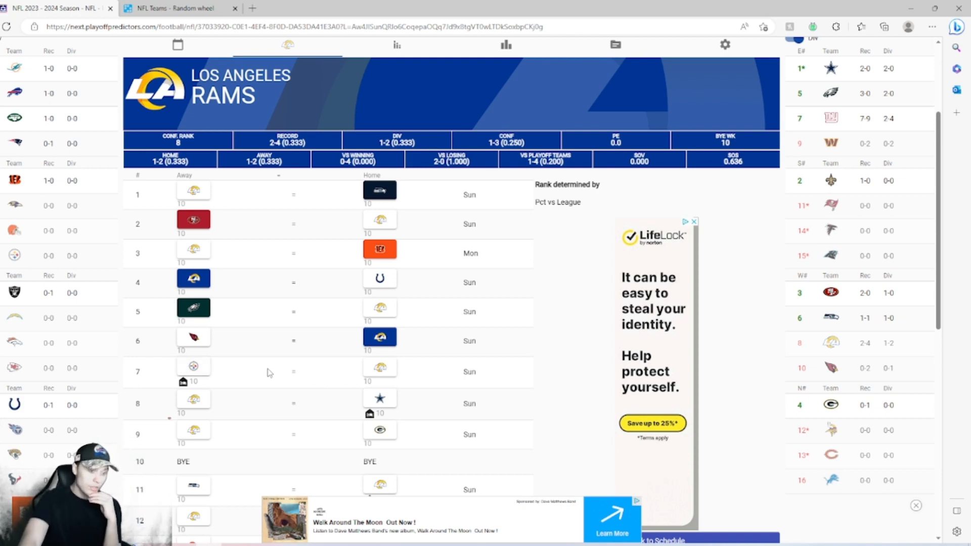
mouse_move(437, 394)
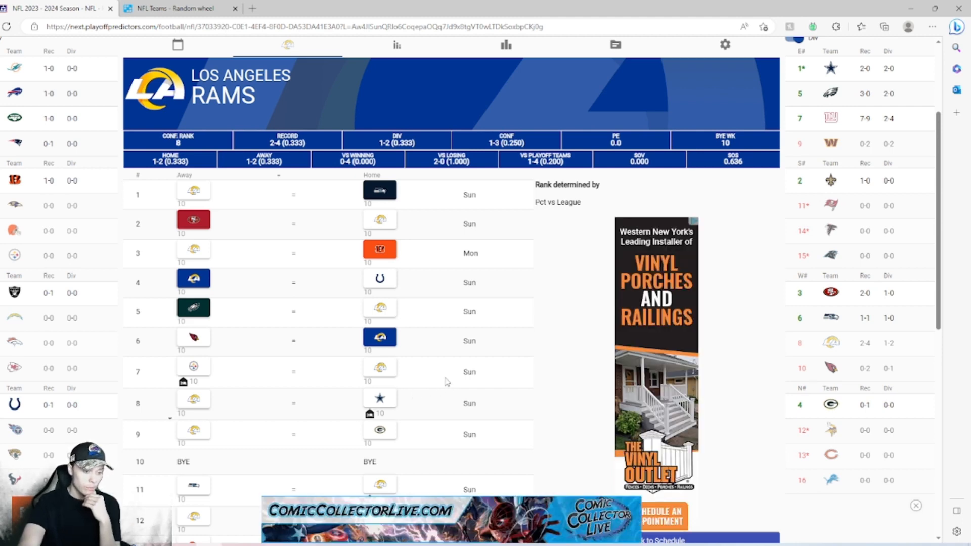
left_click(380, 367)
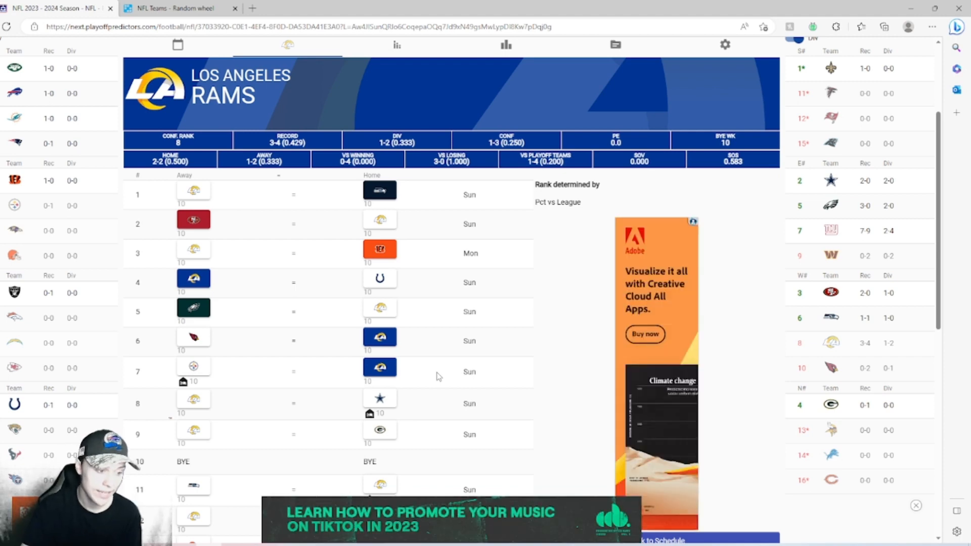
mouse_move(463, 411)
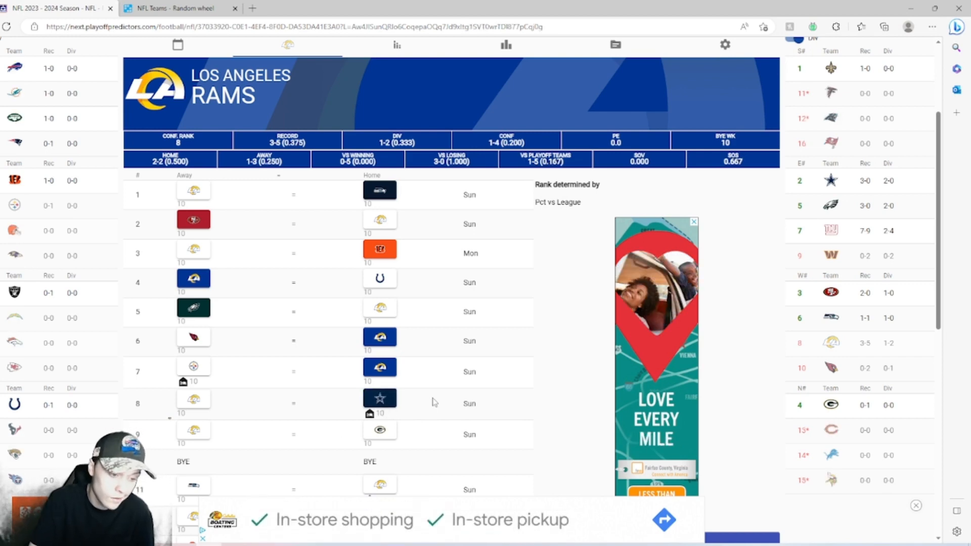
Step: Scroll down the Rams schedule to the unpicked week 9 Green Bay game
scroll("down", 3)
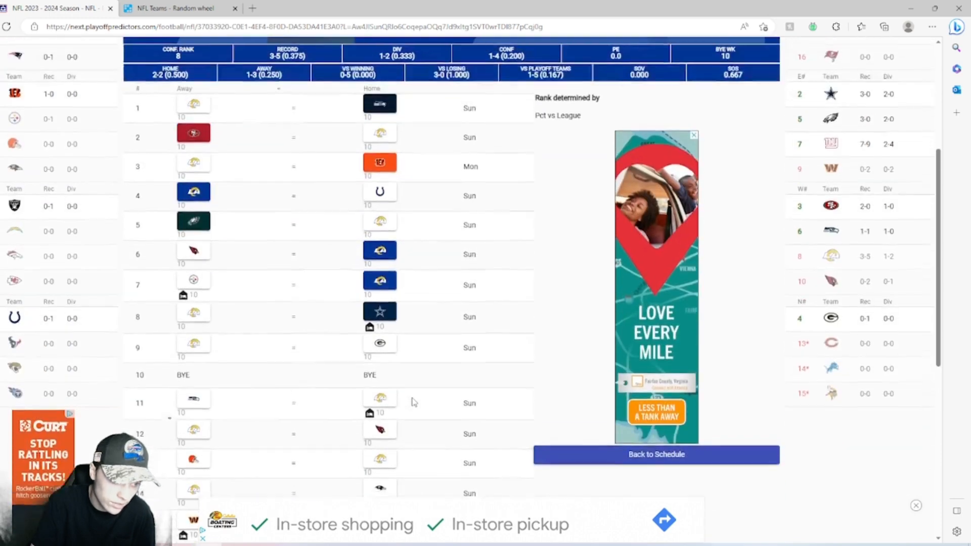
Step: Scroll through the Rams schedule around the week 9 Packers game and later weeks
scroll("down", 3)
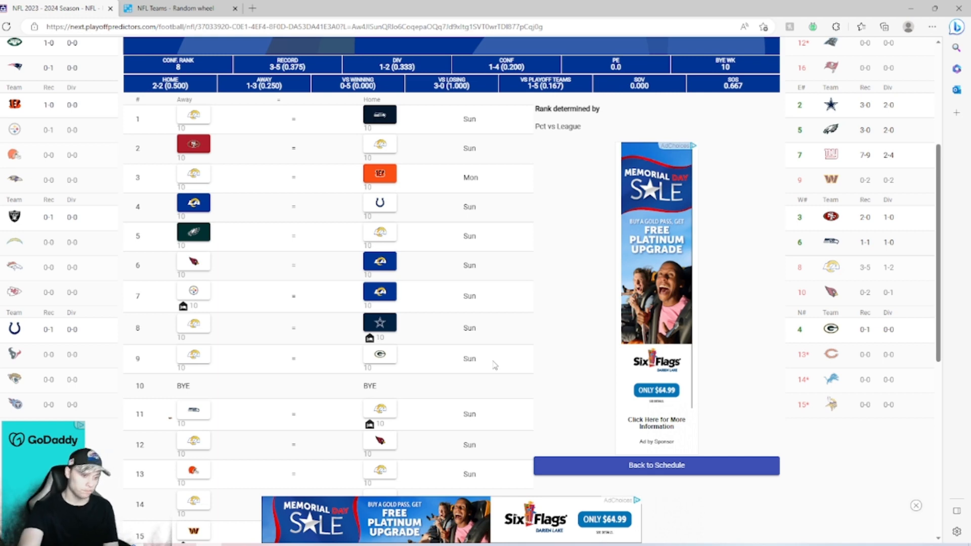
mouse_move(157, 376)
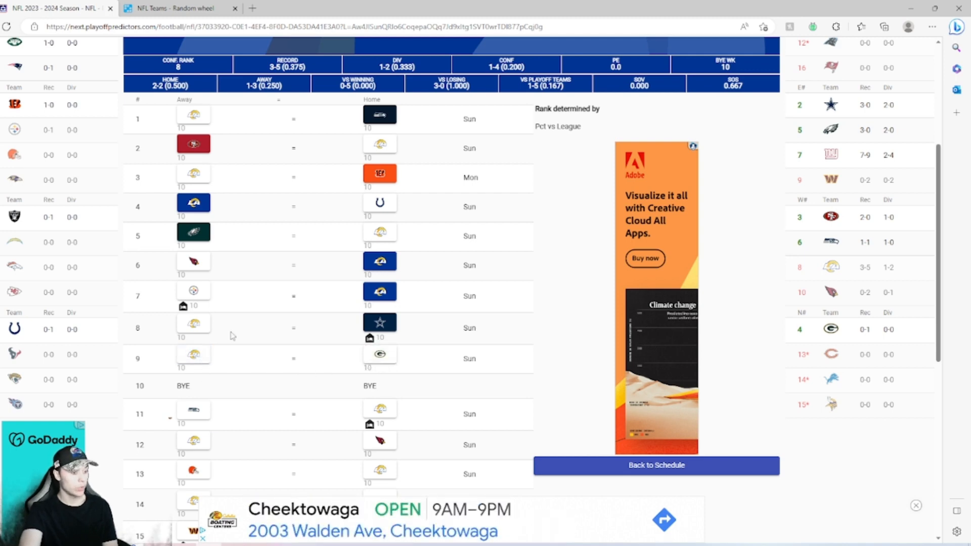
mouse_move(441, 348)
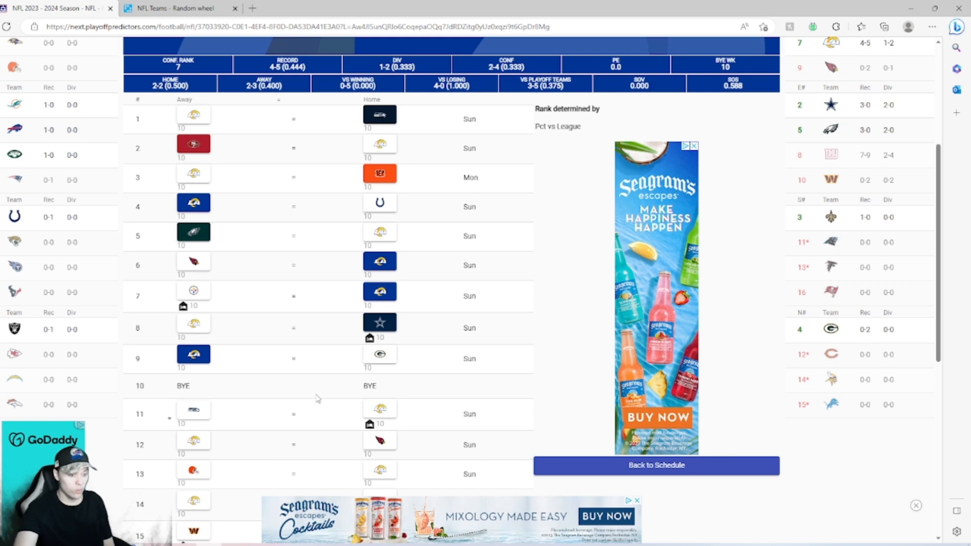
scroll("down", 3)
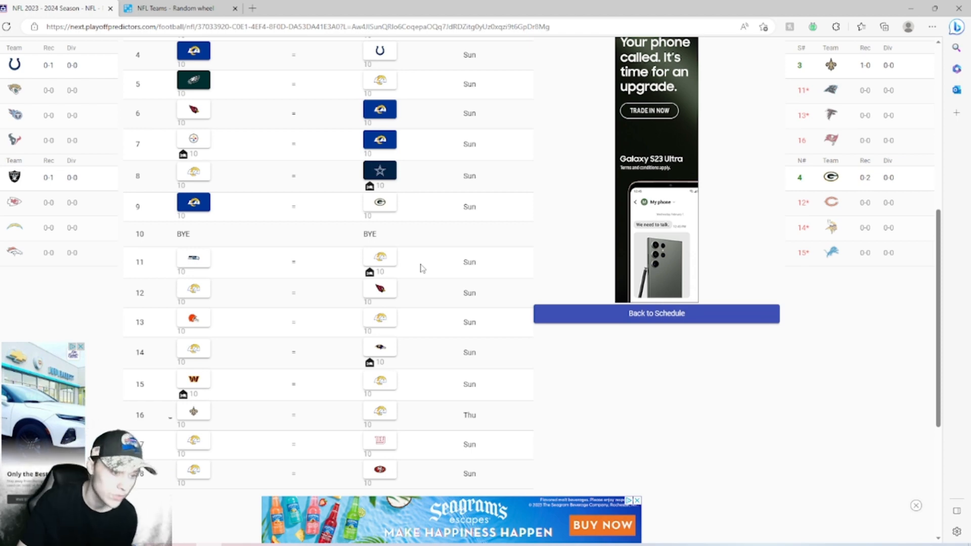
mouse_move(309, 234)
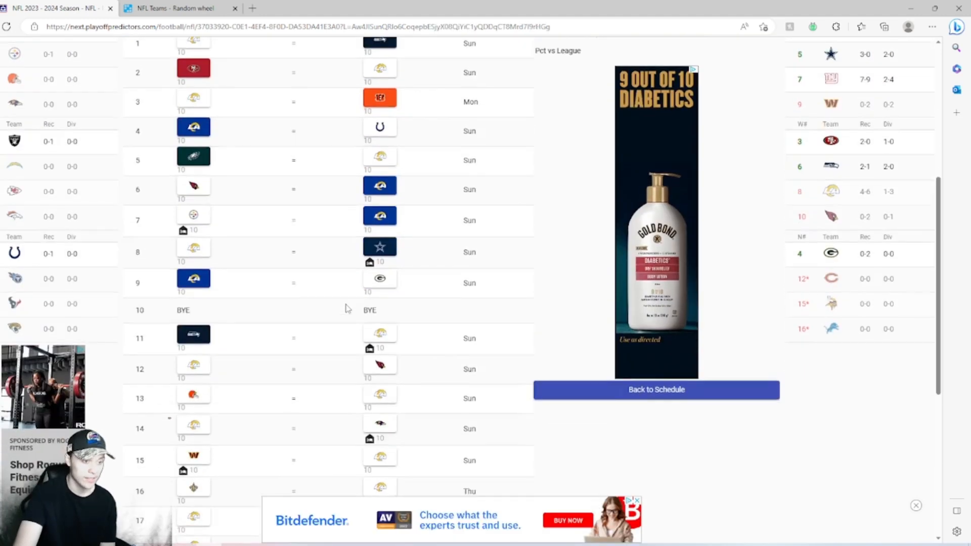
Step: Scroll down the Rams schedule to the week 11 Seahawks game
scroll("down", 3)
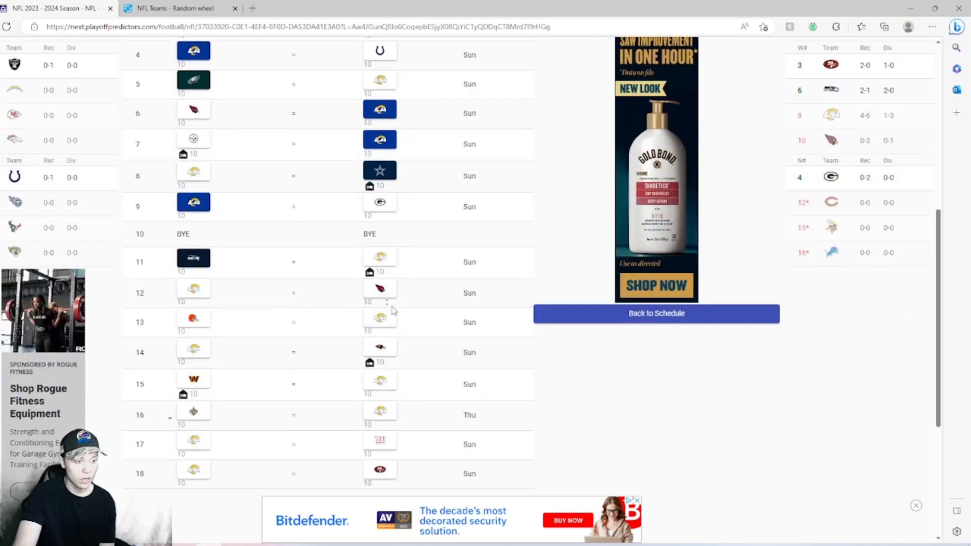
mouse_move(402, 288)
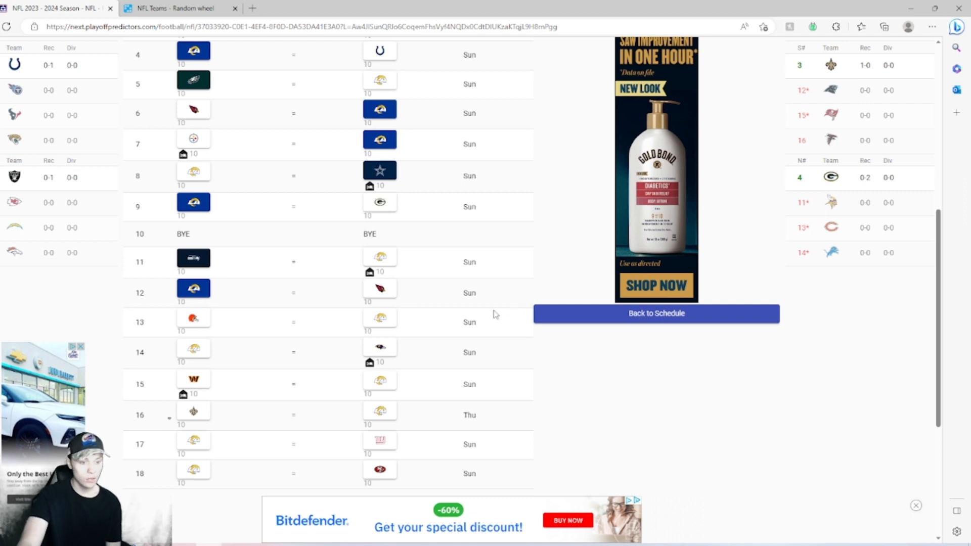
mouse_move(501, 323)
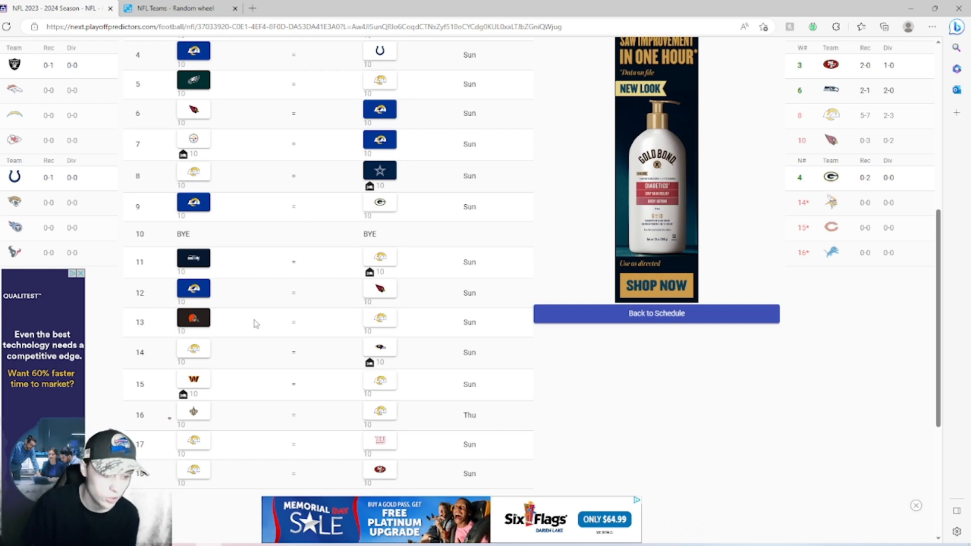
mouse_move(468, 351)
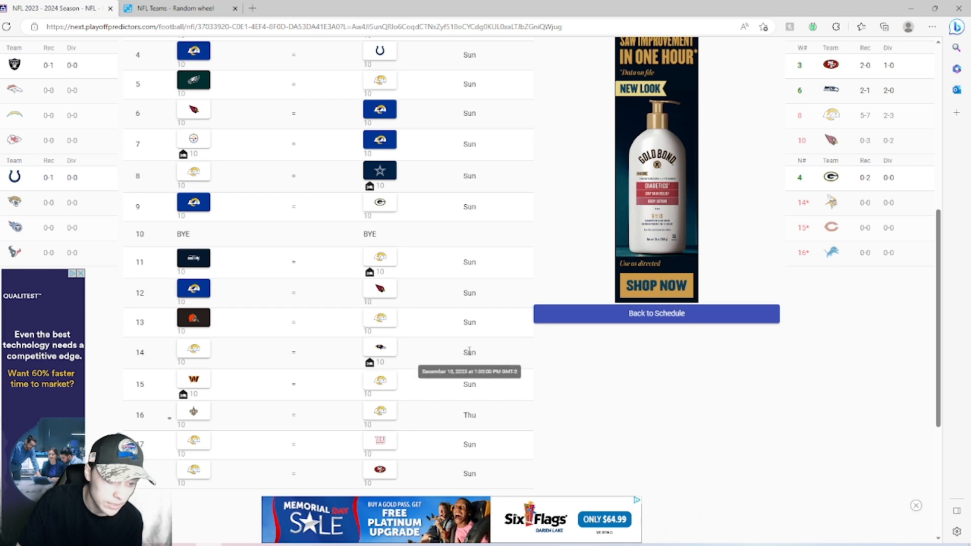
mouse_move(488, 354)
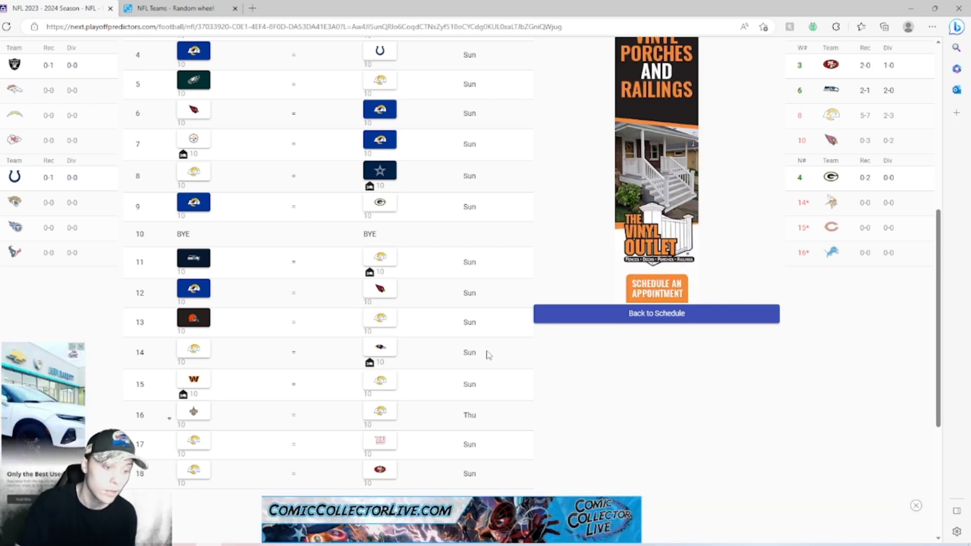
Step: Mark the Ravens as the week 14 winner, dropping the Rams to 5-8
left_click(379, 346)
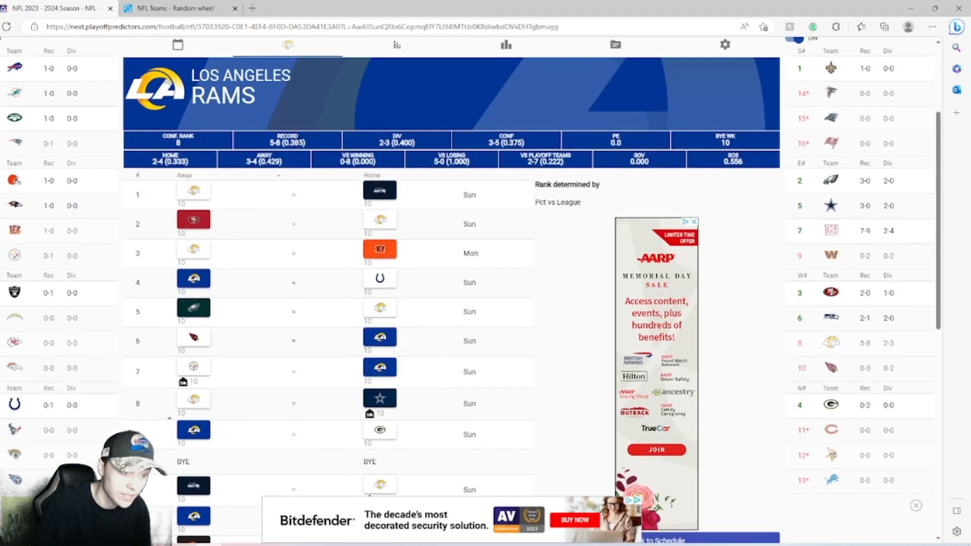
scroll("down", 3)
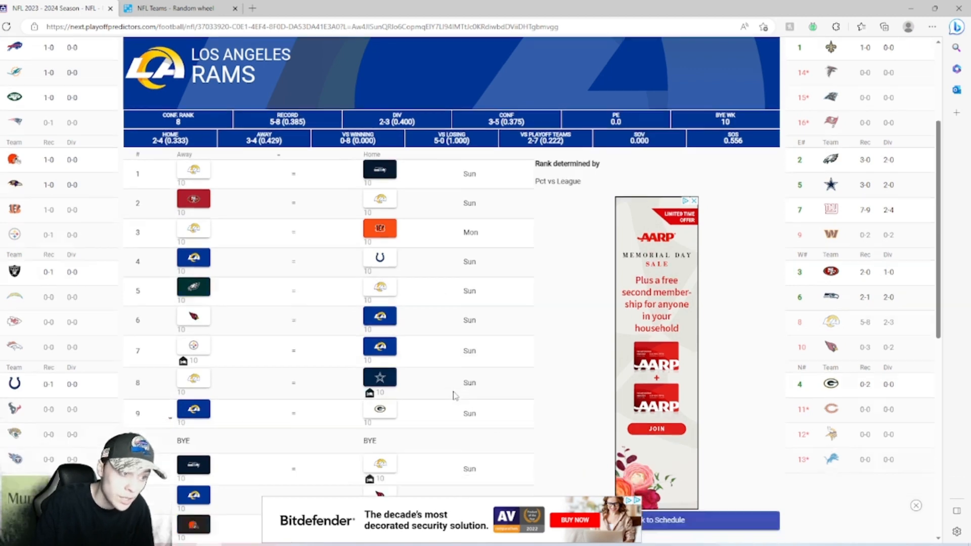
scroll("down", 3)
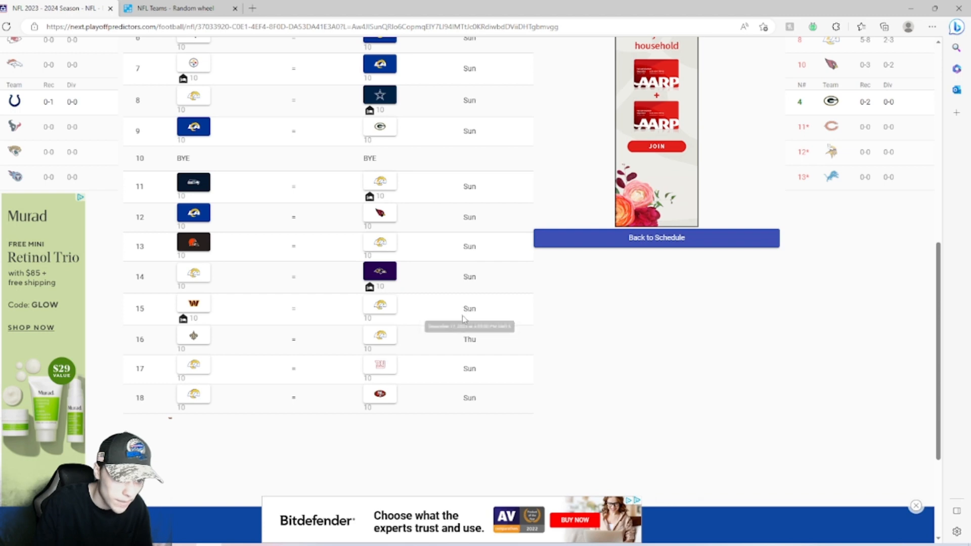
mouse_move(492, 312)
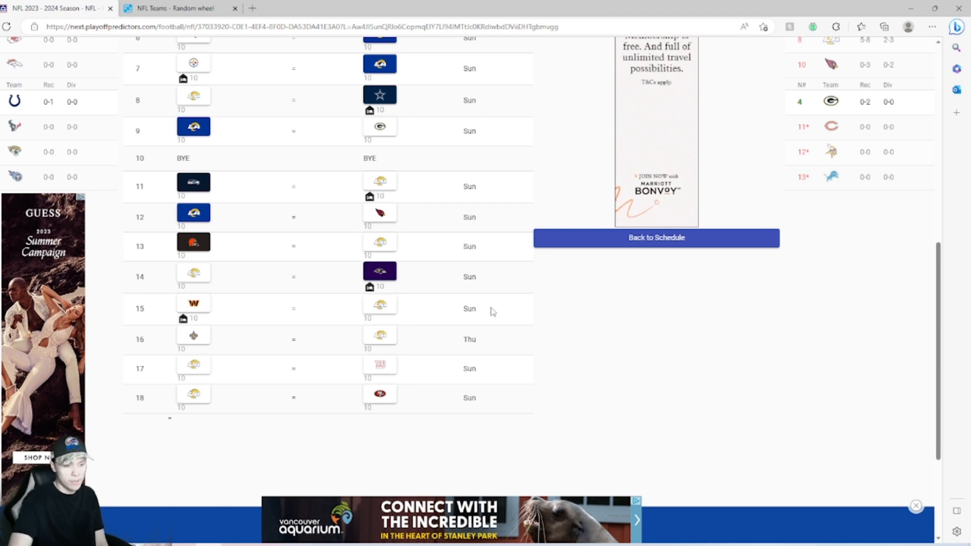
Step: Mark the Rams as the week 15 winner over Washington, lifting them to 6-8
left_click(379, 308)
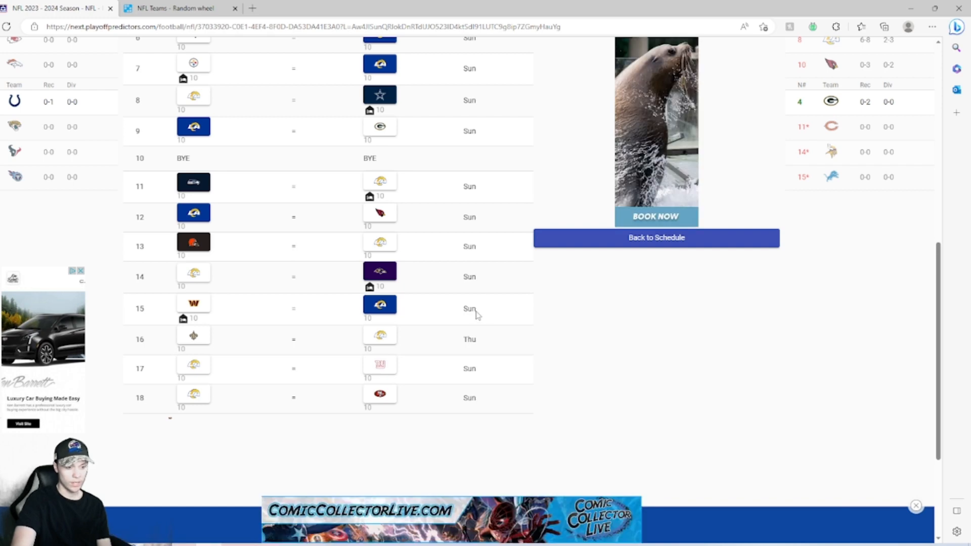
mouse_move(537, 358)
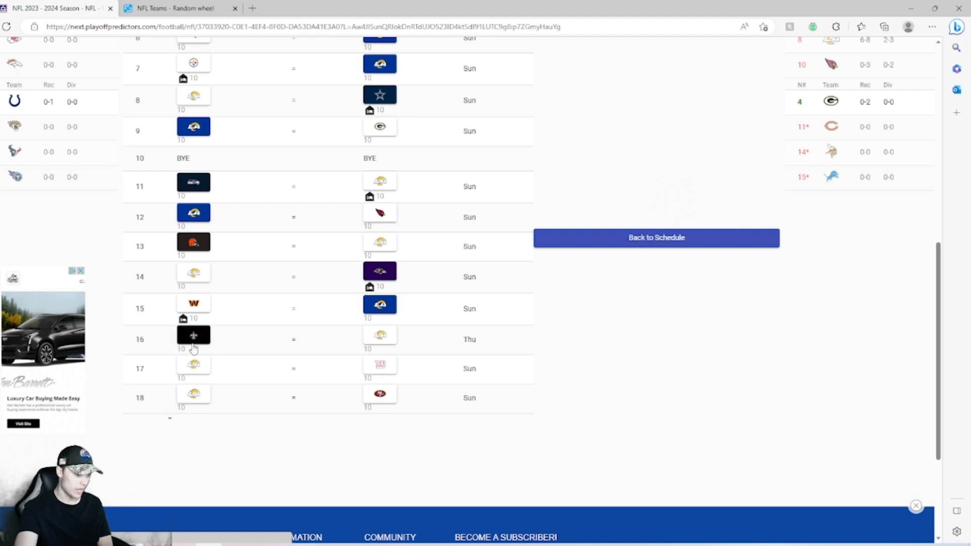
scroll("up", 3)
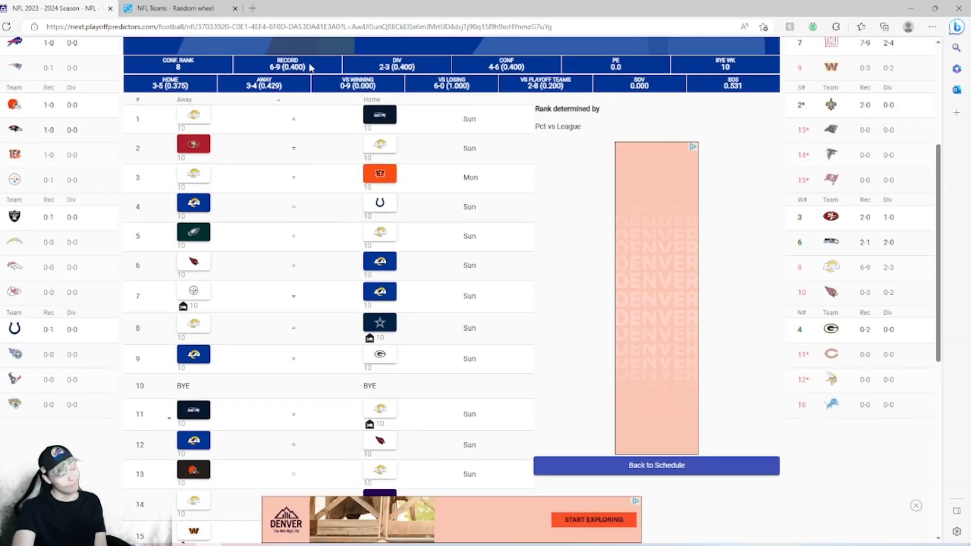
scroll("down", 3)
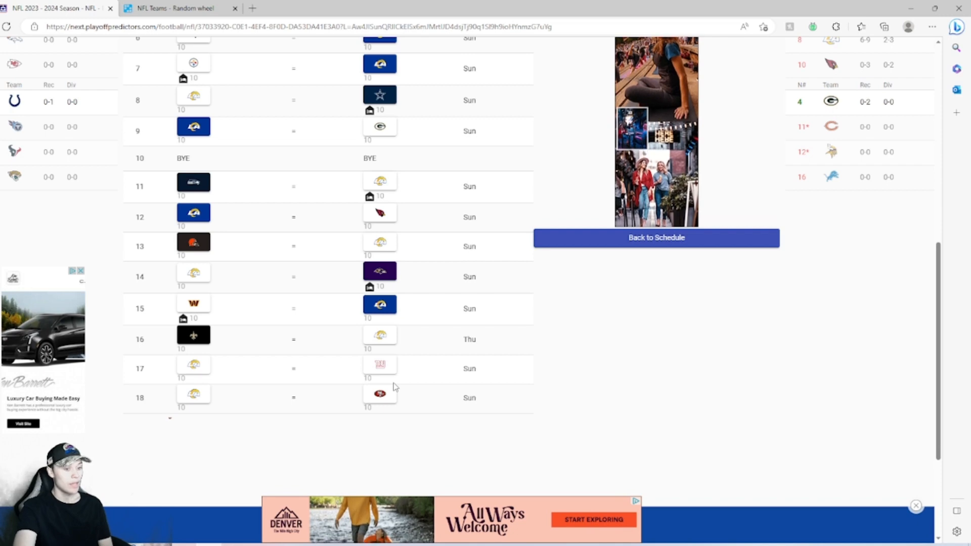
Step: Mark the Giants as the week 17 winner, dropping the Rams to 6-10
left_click(380, 364)
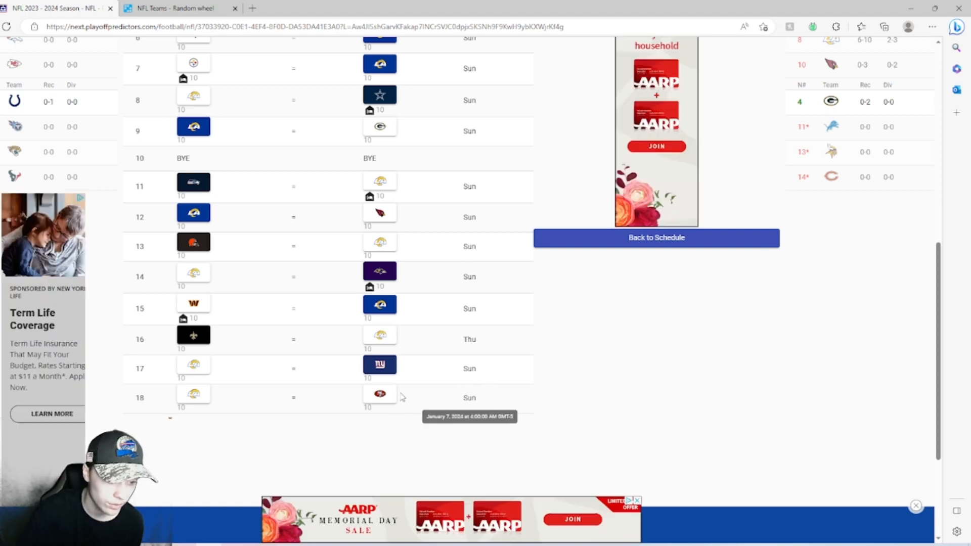
Step: Mark the 49ers as the week 18 winner and check the Rams' final 6-11 record
left_click(379, 393)
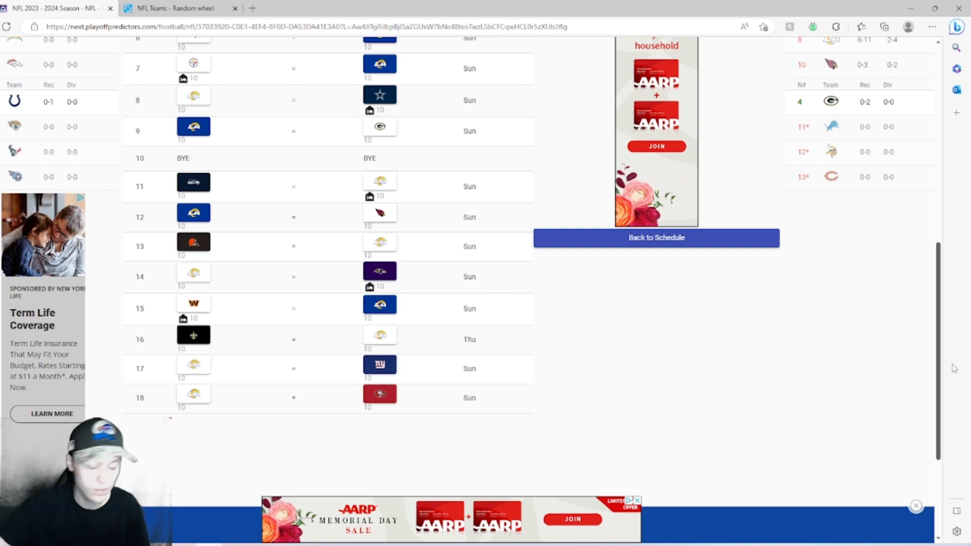
mouse_move(495, 477)
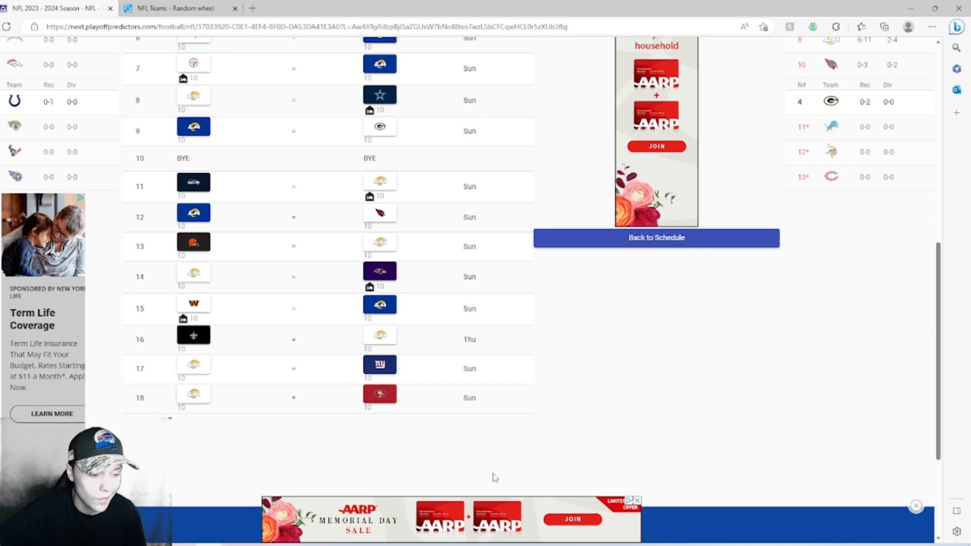
mouse_move(564, 473)
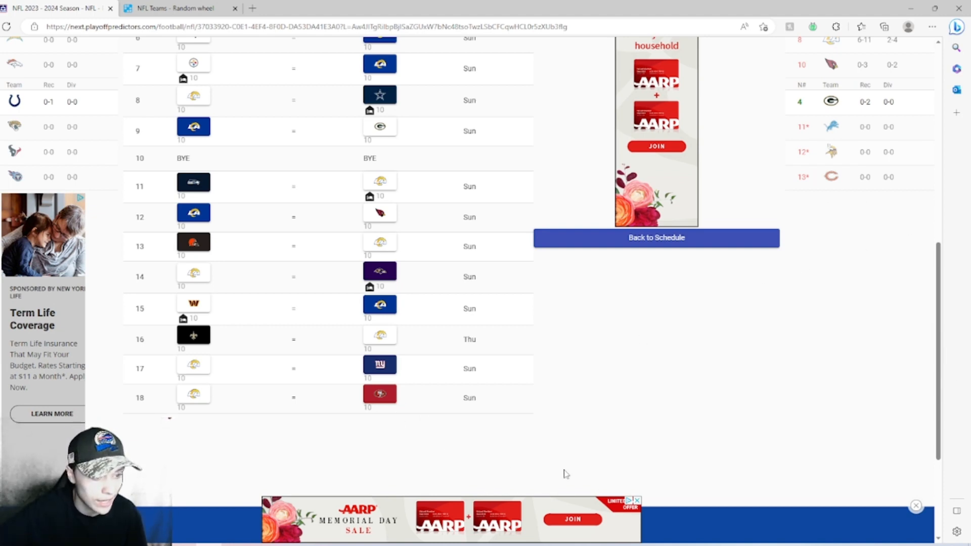
scroll("up", 3)
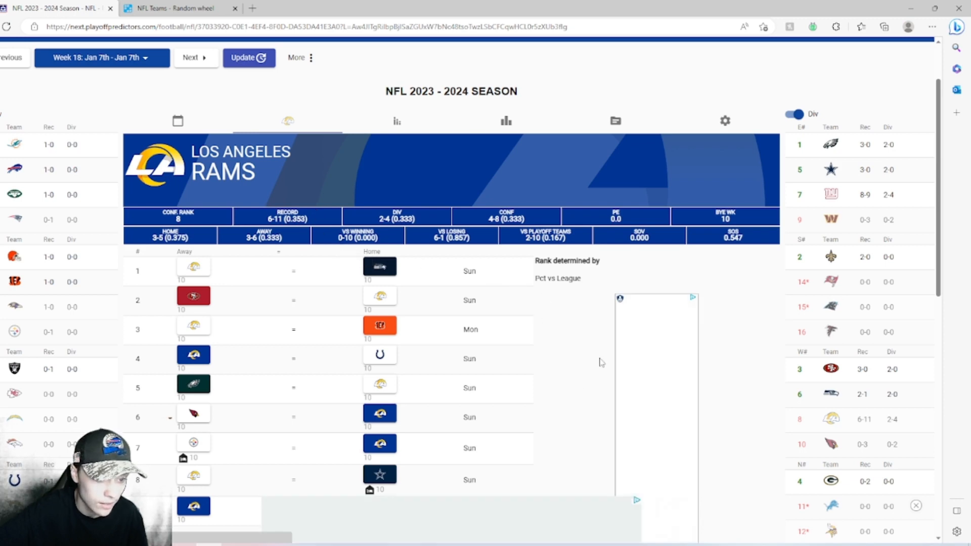
scroll("down", 3)
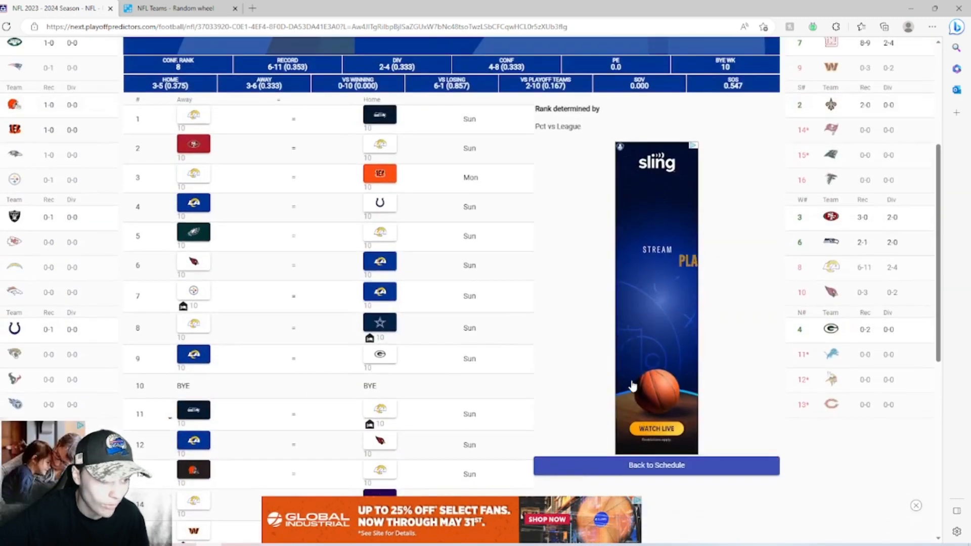
scroll("down", 3)
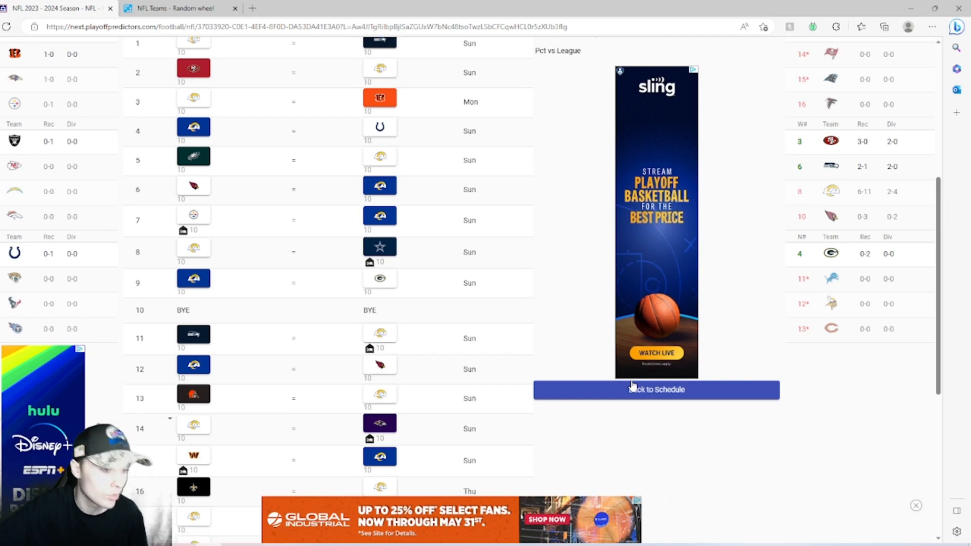